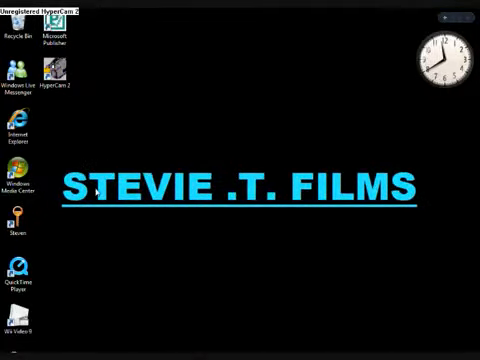
- Launch Internet Explorer and scroll through YouTube's Video Upload page
{"action": "left_click", "coordinate": [20, 125]}
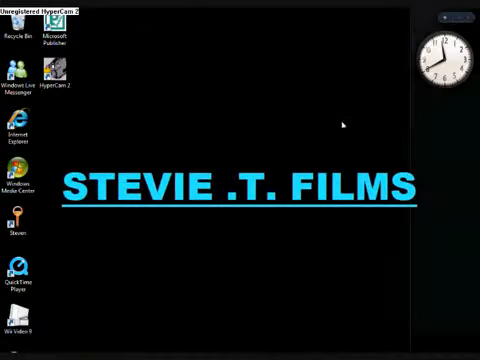
{"action": "left_click", "coordinate": [18, 130]}
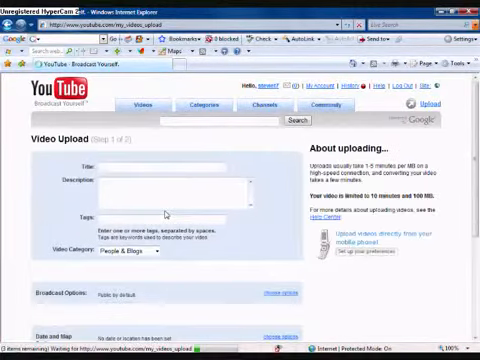
{"action": "scroll", "scroll_direction": "down", "scroll_amount": 3}
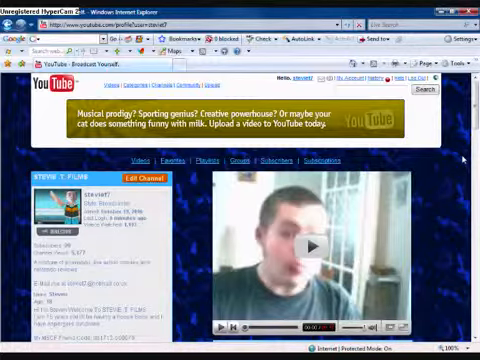
- Scroll down the channel profile's Videos and Video Log, then close the browser
{"action": "scroll", "scroll_direction": "down", "scroll_amount": 3}
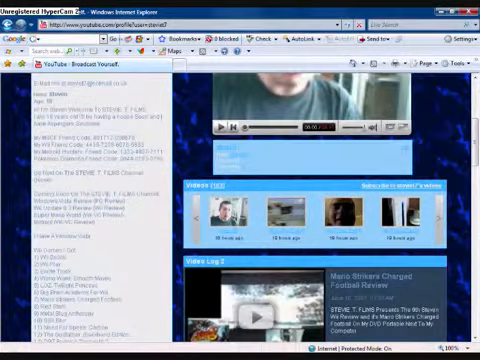
{"action": "left_click", "coordinate": [18, 347]}
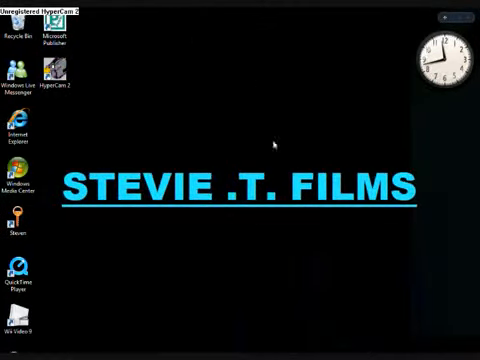
{"action": "mouse_move", "coordinate": [285, 192]}
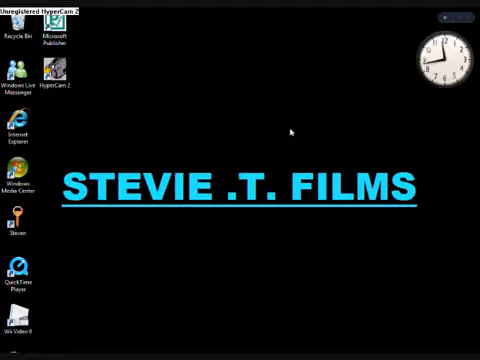
{"action": "mouse_move", "coordinate": [115, 298]}
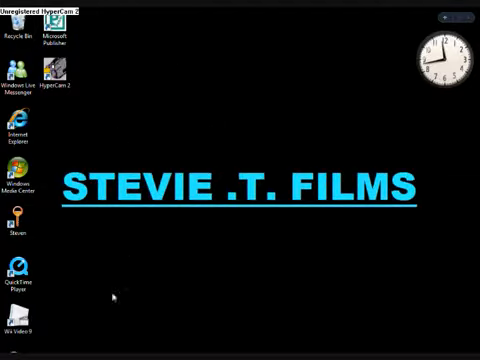
{"action": "mouse_move", "coordinate": [295, 130]}
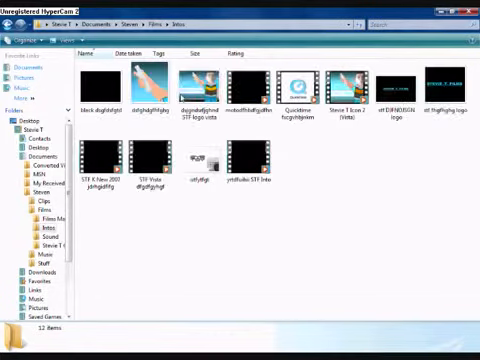
{"action": "mouse_move", "coordinate": [200, 85]}
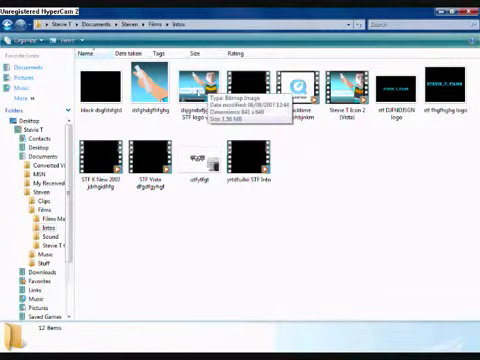
- Select 'STF logo vista' in Intros to show its details: 841 x 649, 1.56 MB
{"action": "left_click", "coordinate": [205, 85]}
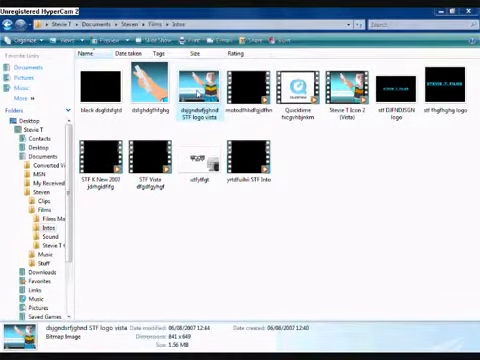